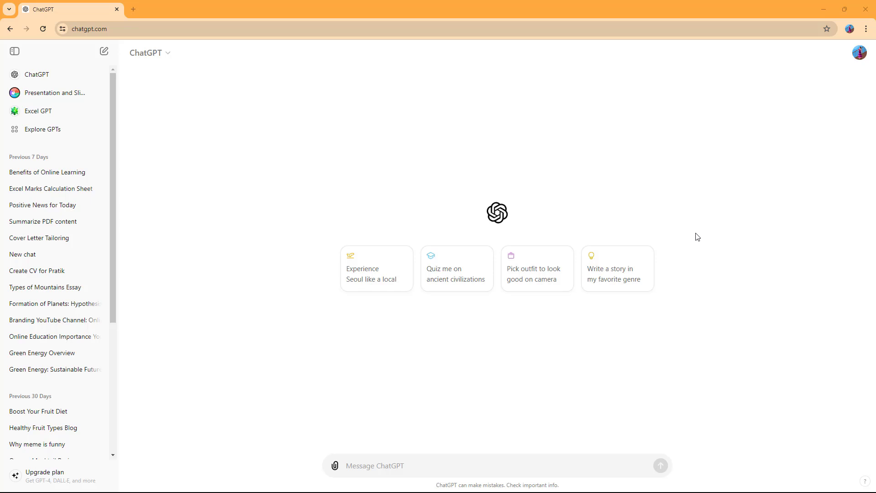
mouse_move(392, 185)
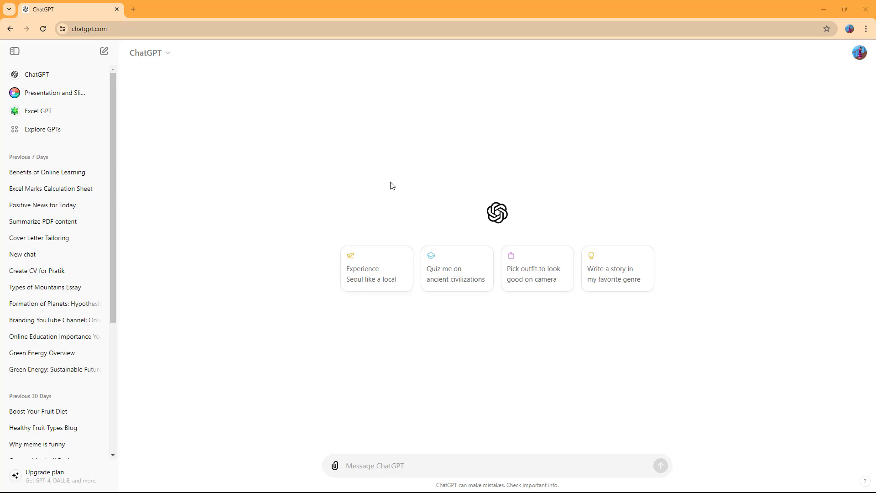
mouse_move(295, 179)
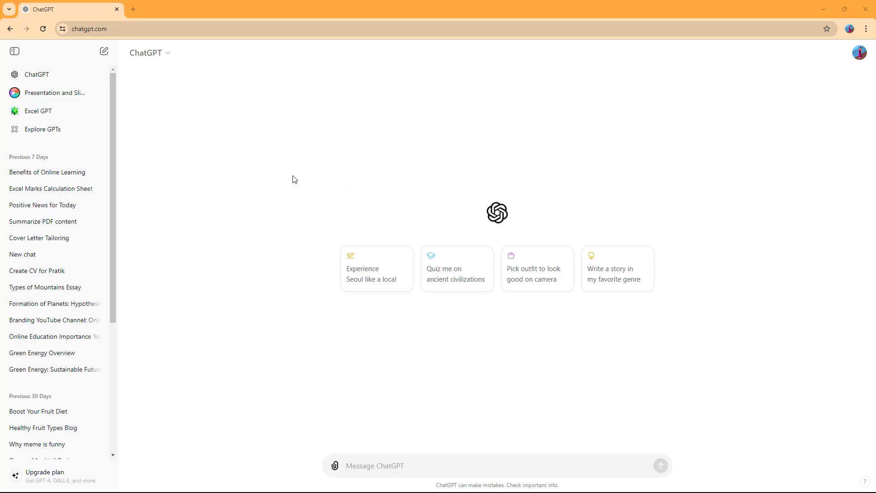
mouse_move(33, 131)
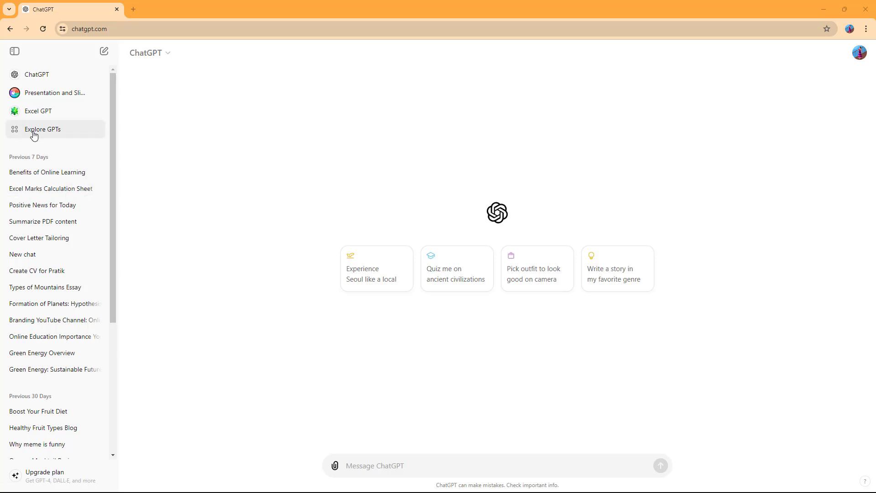
- Search the GPT directory for "resume" and bring up the jobright.ai Resume GPT's details
click(42, 129)
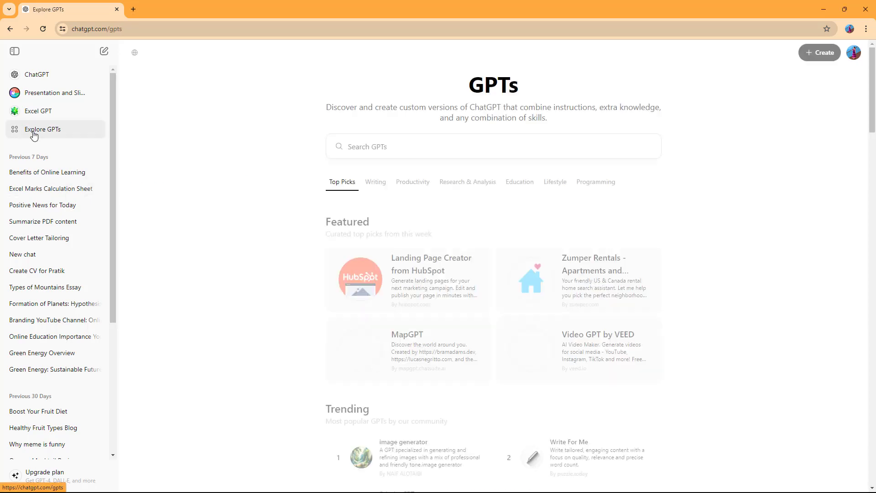
click(492, 146)
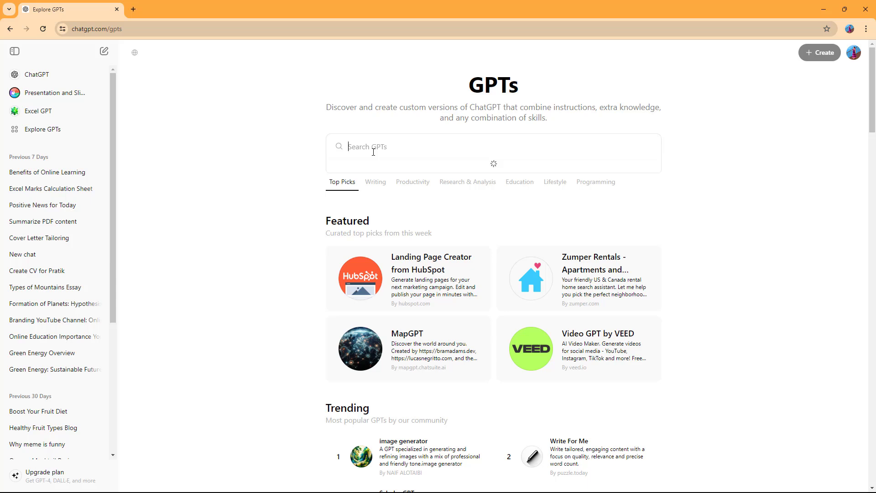
text(resume)
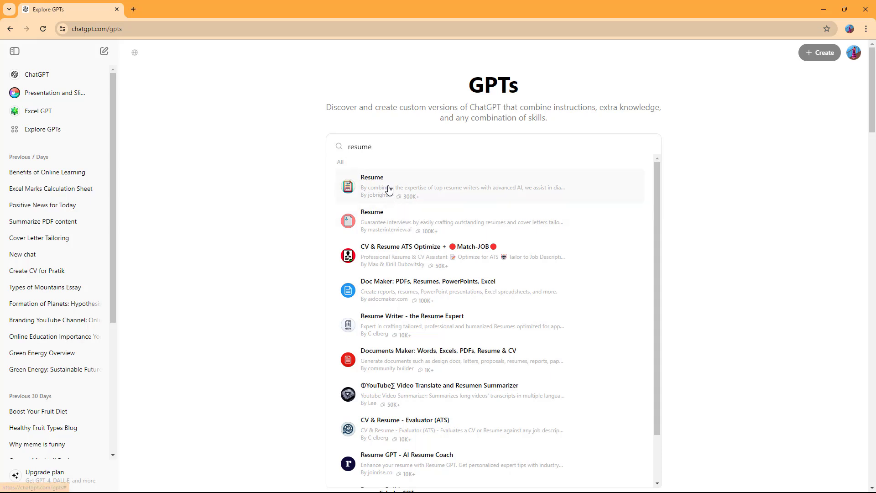
mouse_move(402, 201)
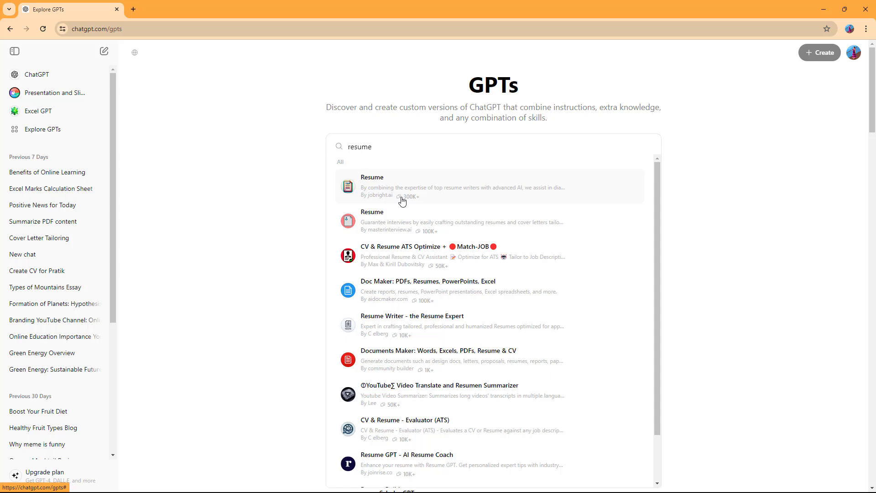
mouse_move(409, 199)
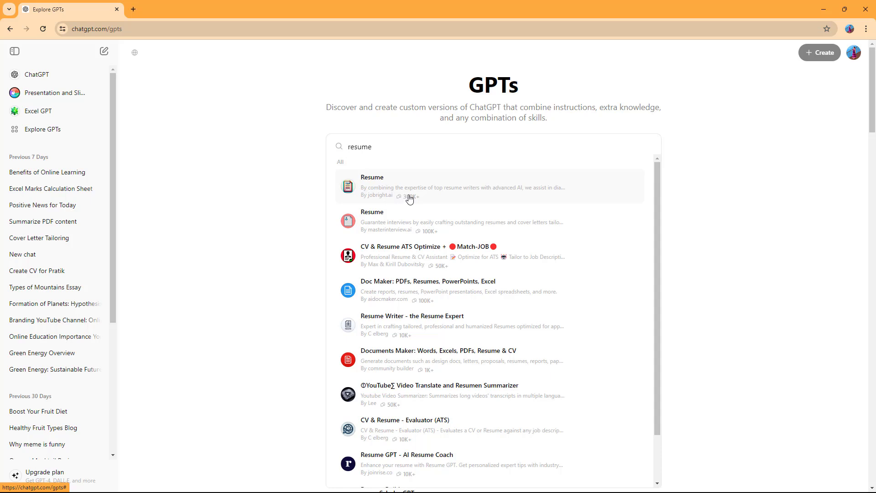
click(461, 187)
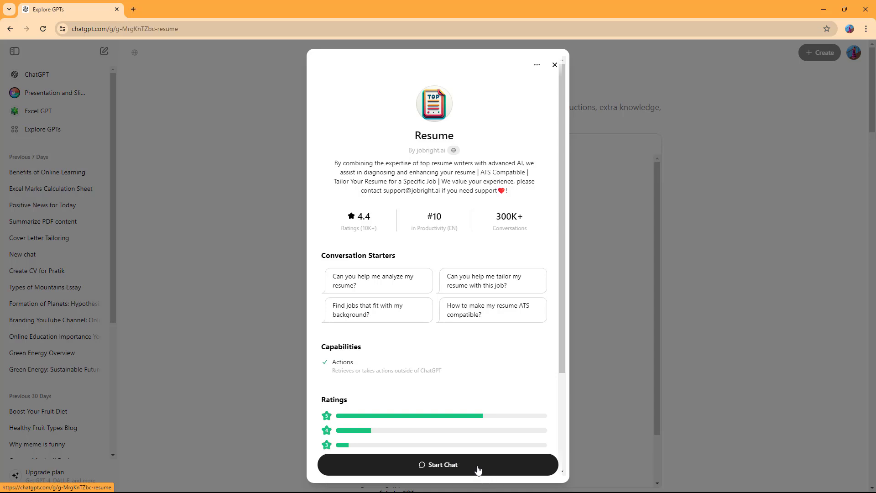
- Begin a new chat with the Resume GPT
click(438, 464)
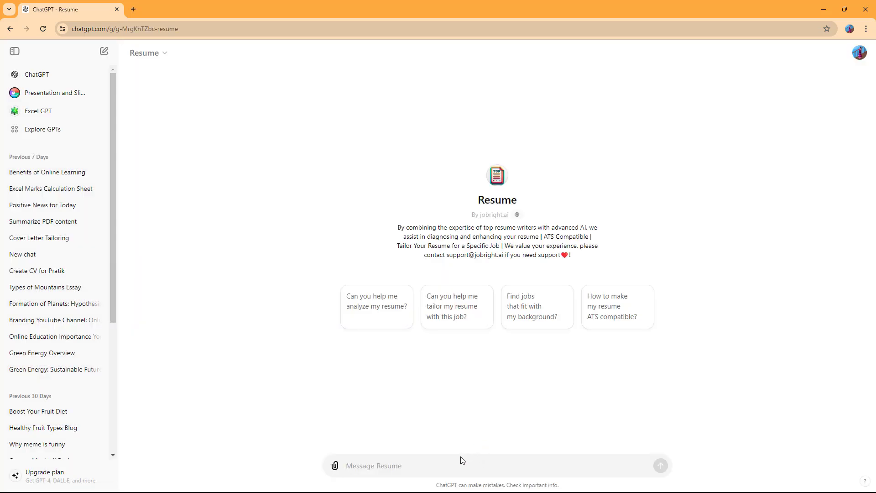
mouse_move(376, 301)
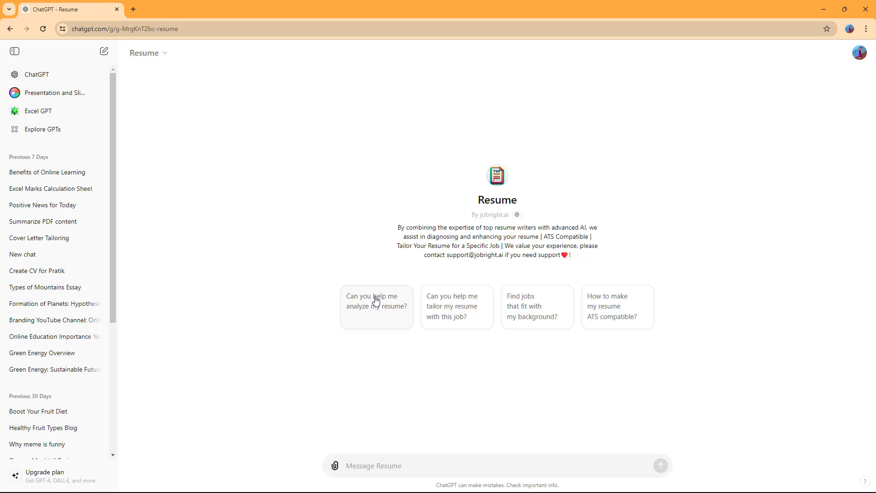
mouse_move(498, 390)
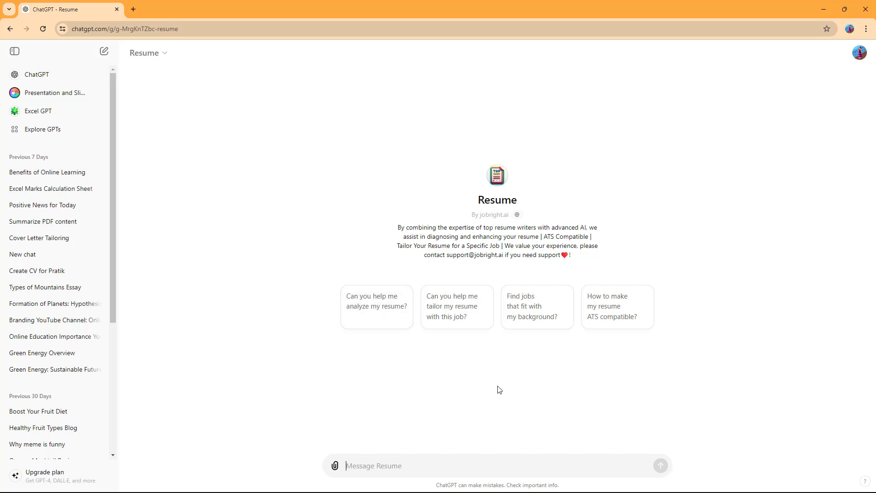
mouse_move(533, 309)
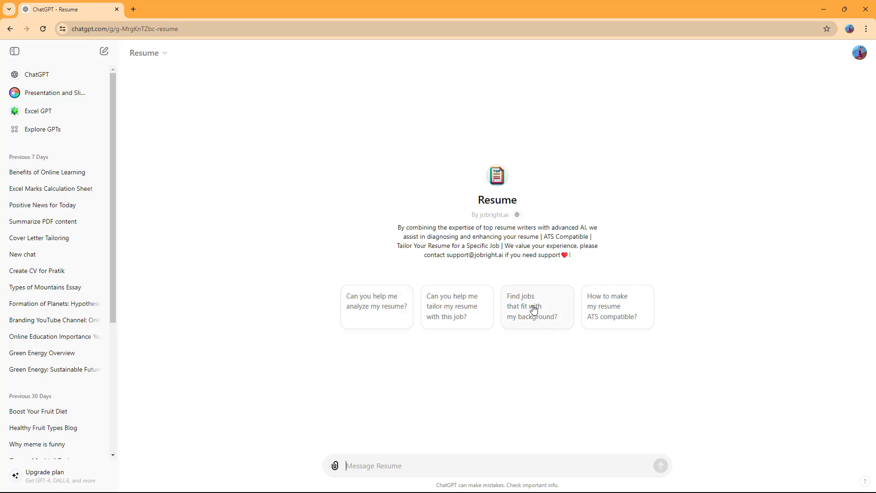
mouse_move(479, 465)
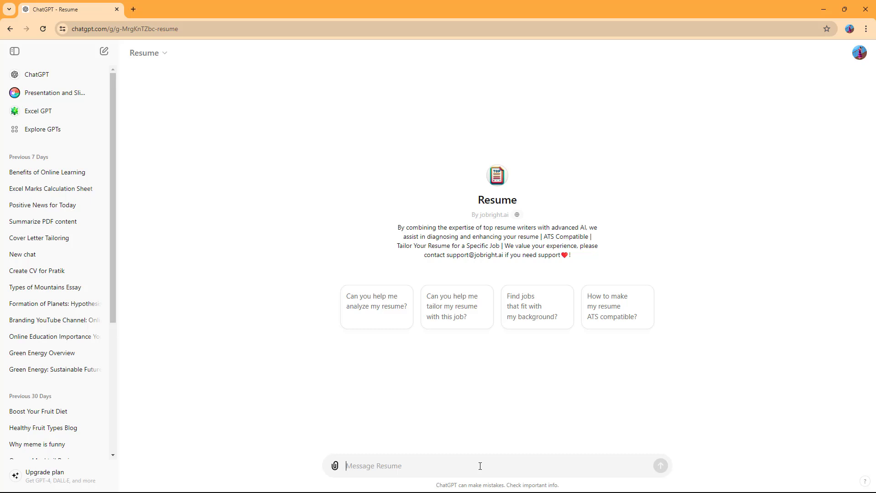
- Write "Make a custom tailored resume for me to apply ... ABC company." in the message box
text(M)
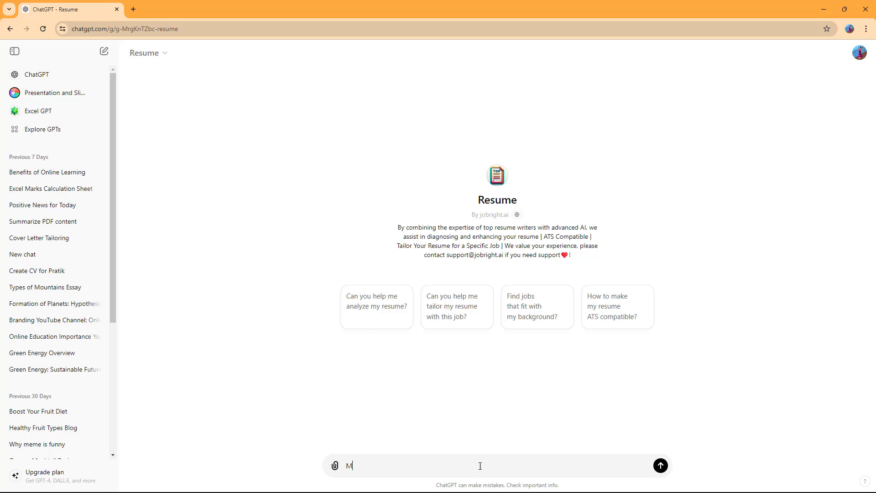
text(Make a custom)
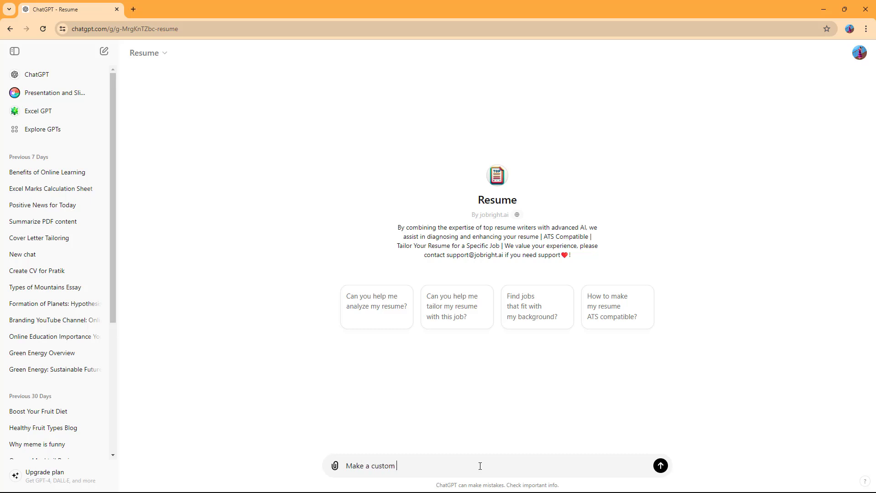
text(tailored re)
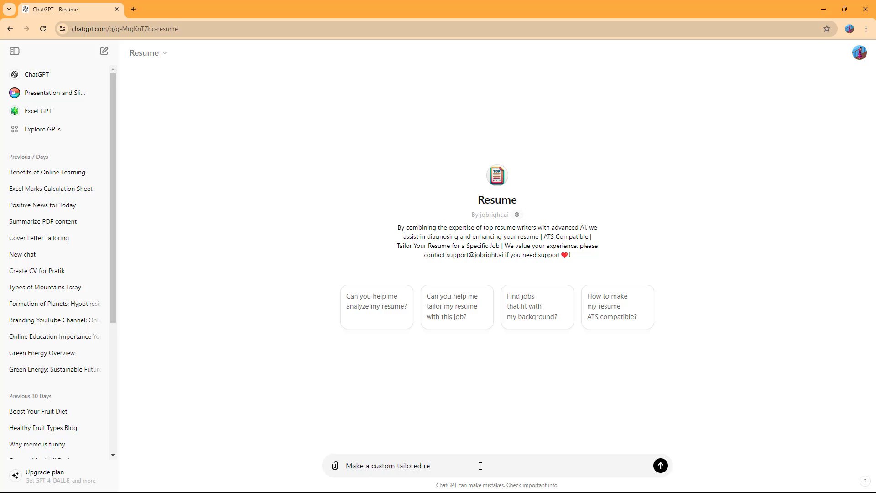
text(sume for me to apply as a graphcis designer in)
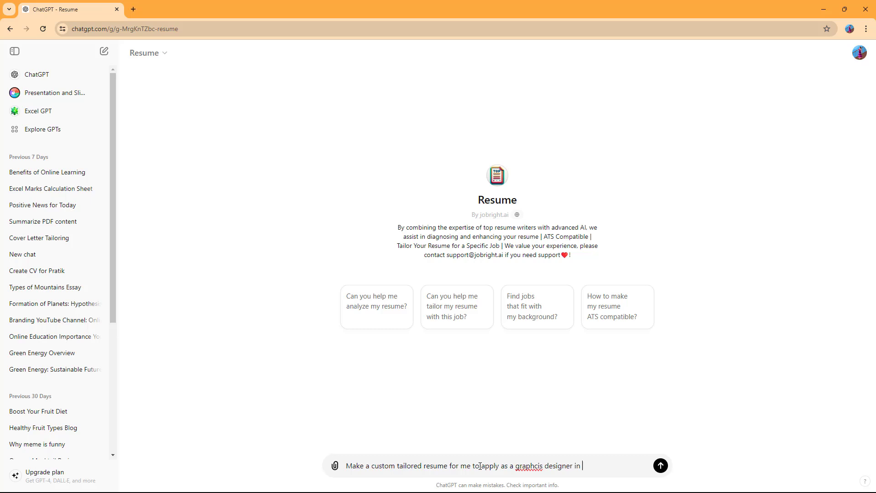
text(ABC compan)
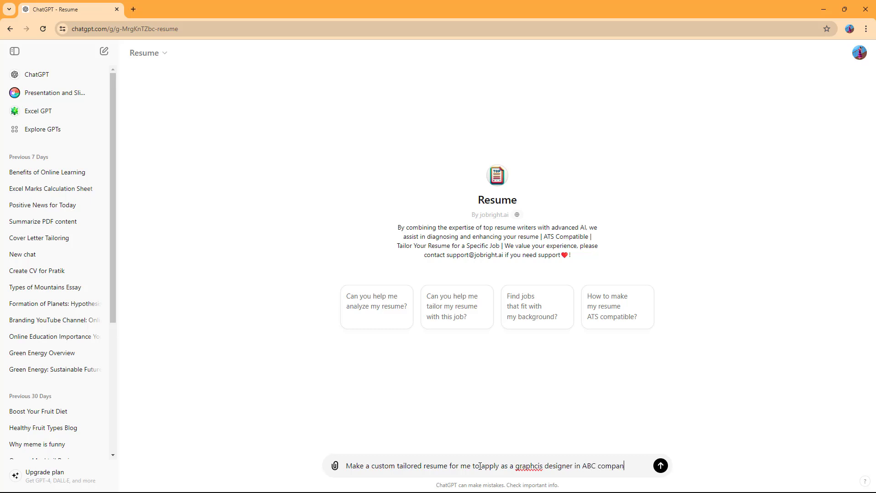
text(y)
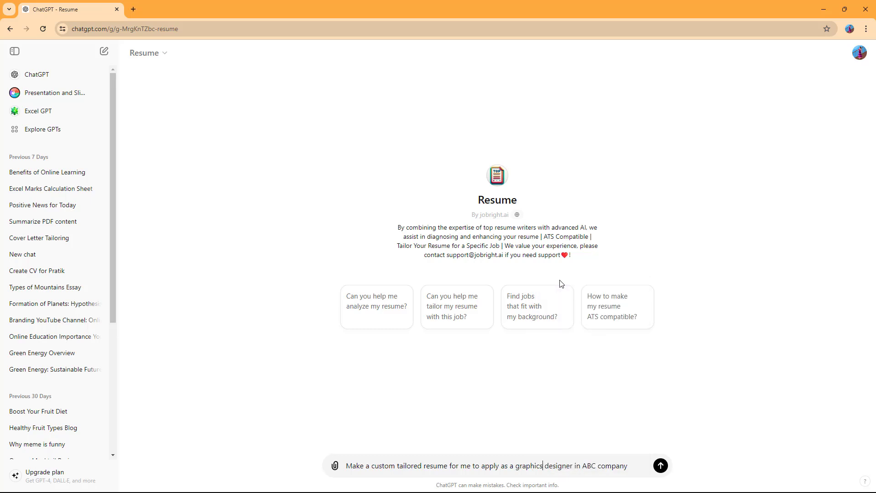
text(.)
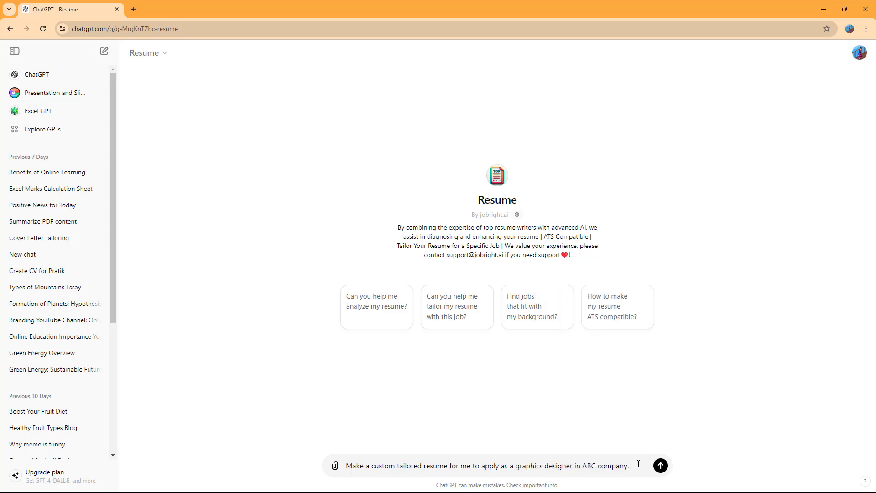
text(My name is)
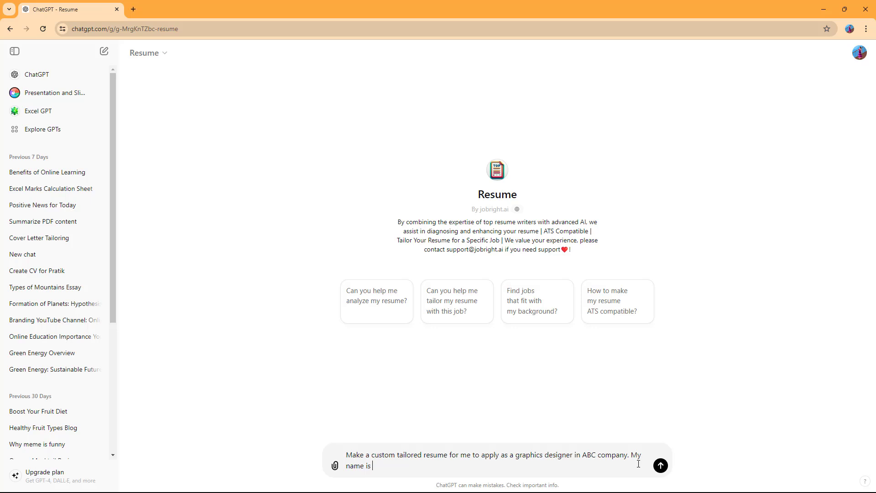
text(Pratik pradhan)
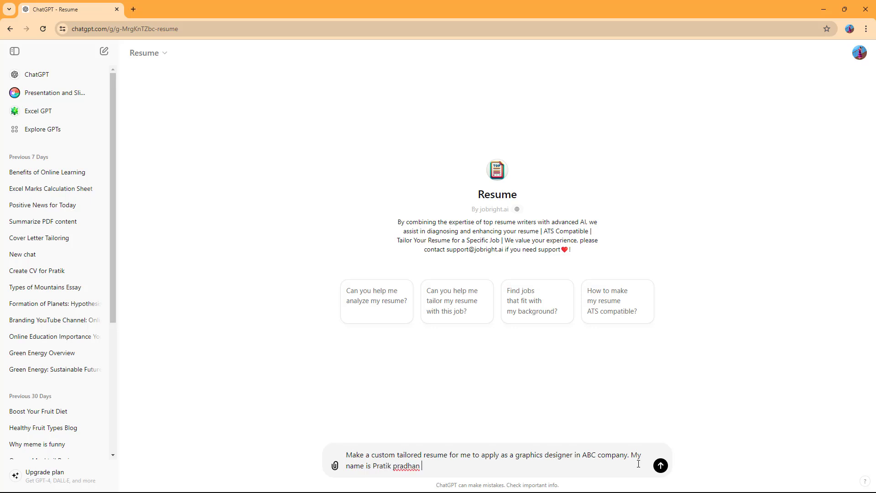
text(and I did my)
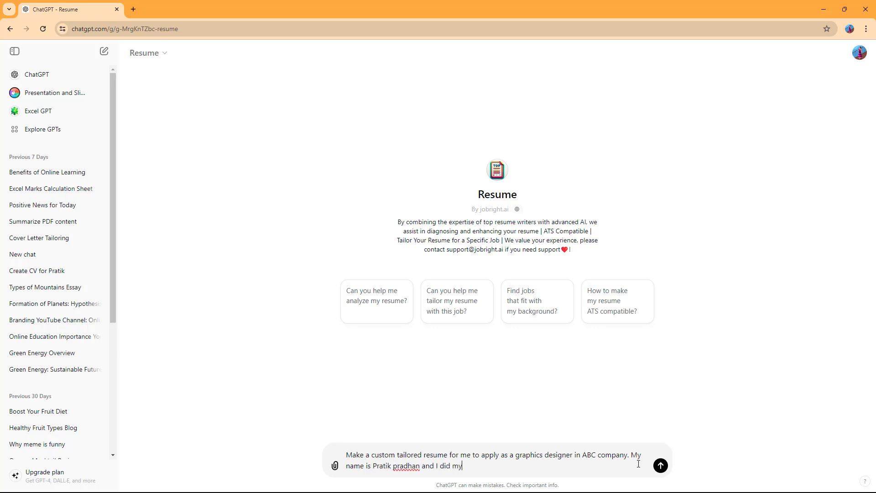
text(graduation from)
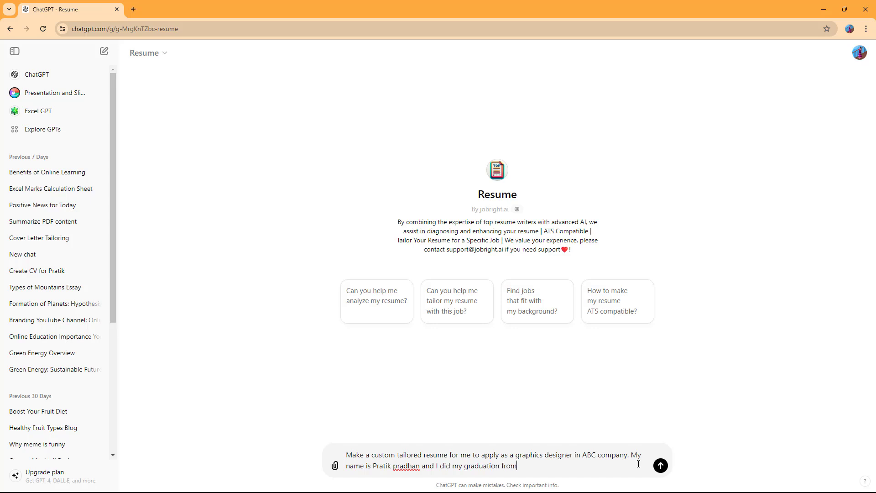
key(BackSpace)
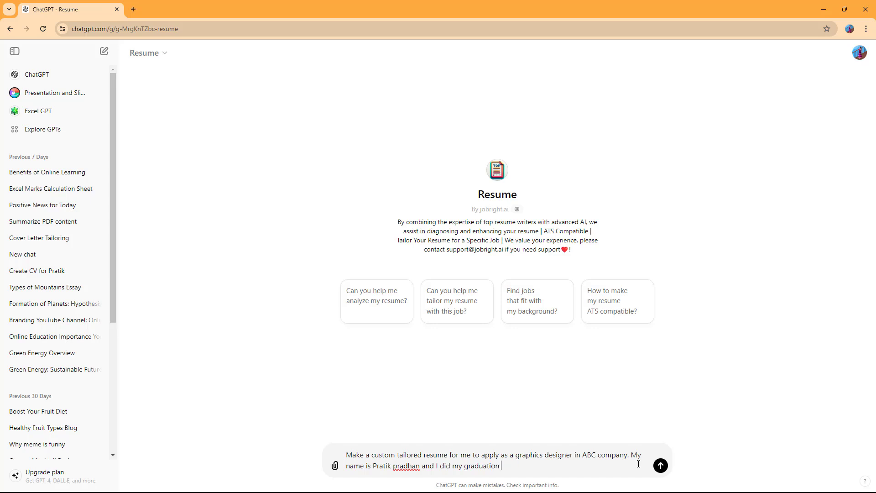
text(in graphics design. Ass)
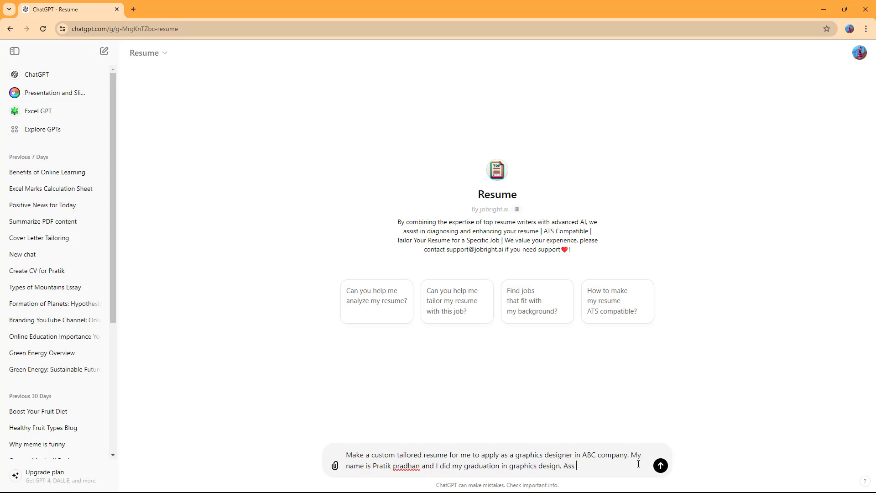
text(Add)
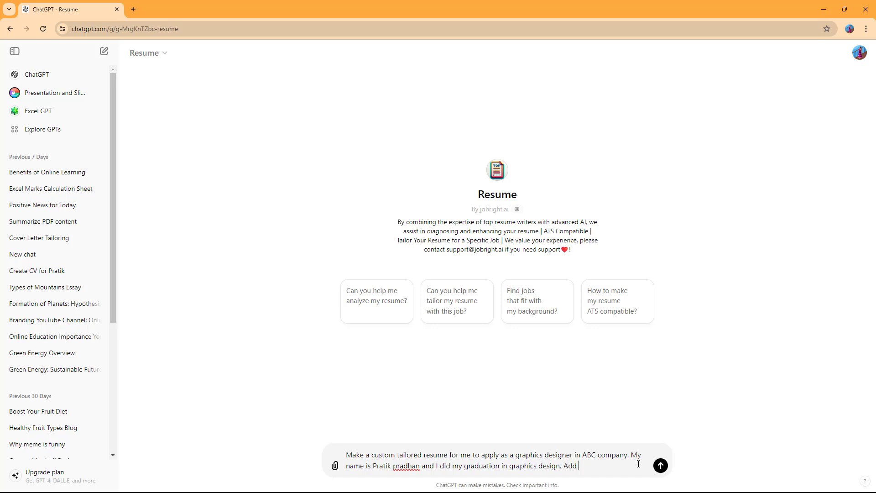
text(dummy data as re)
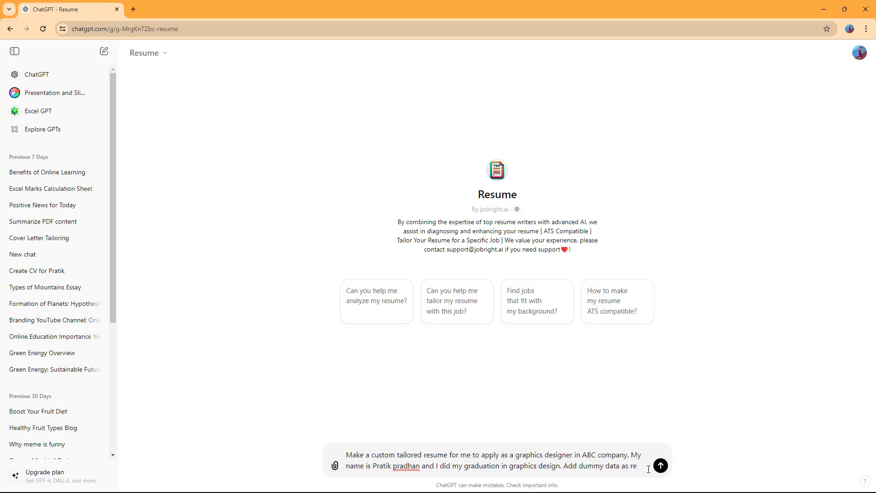
- Send the request and follow the streaming resume through summary, skills, experience, education and certifications
click(659, 464)
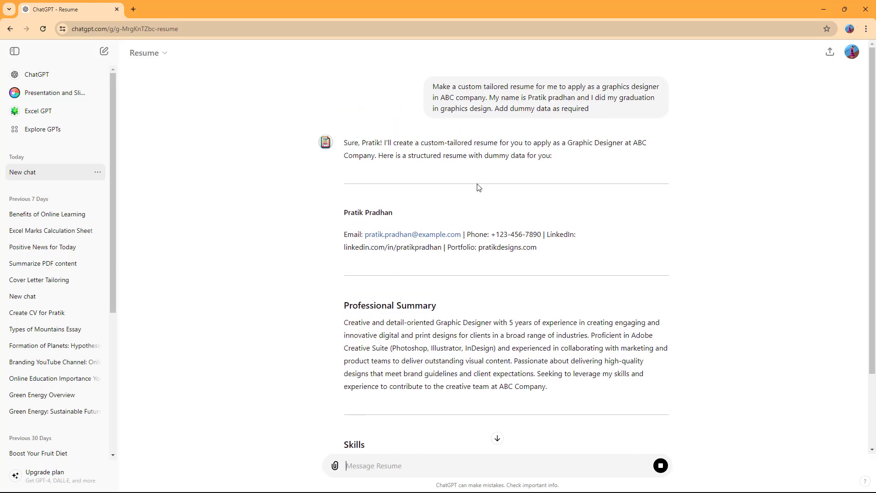
scroll(down, 3)
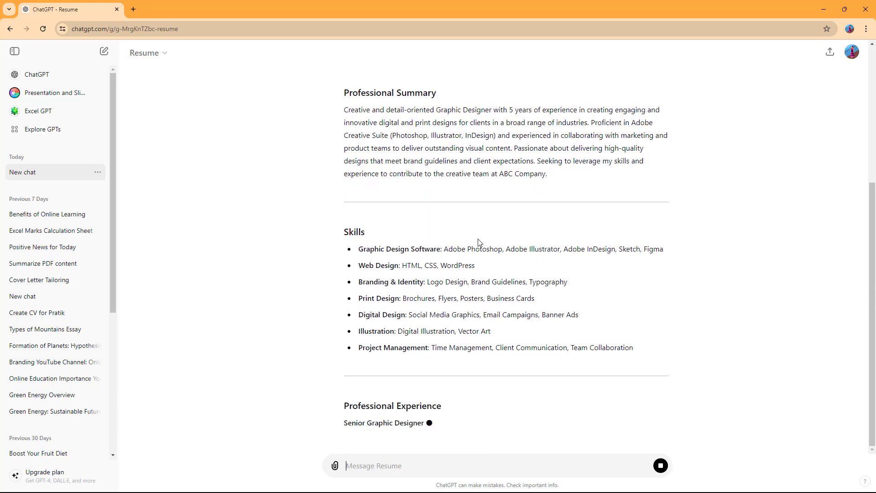
scroll(up, 3)
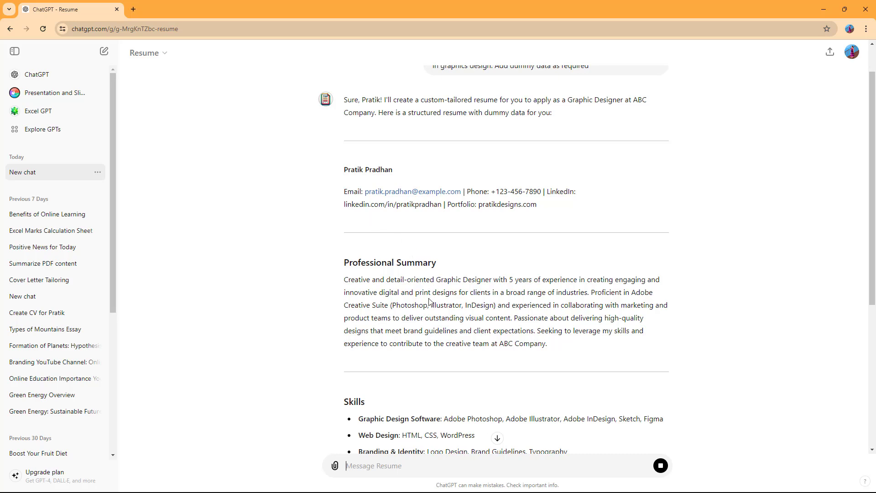
scroll(down, 3)
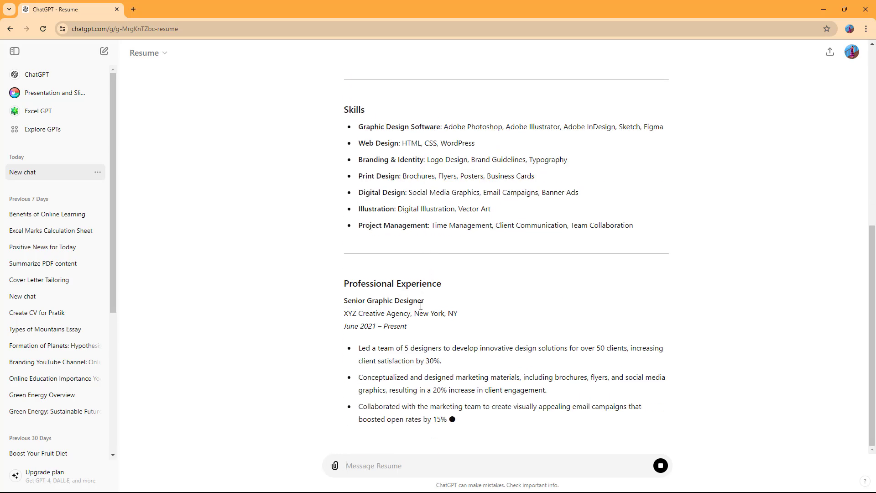
scroll(down, 3)
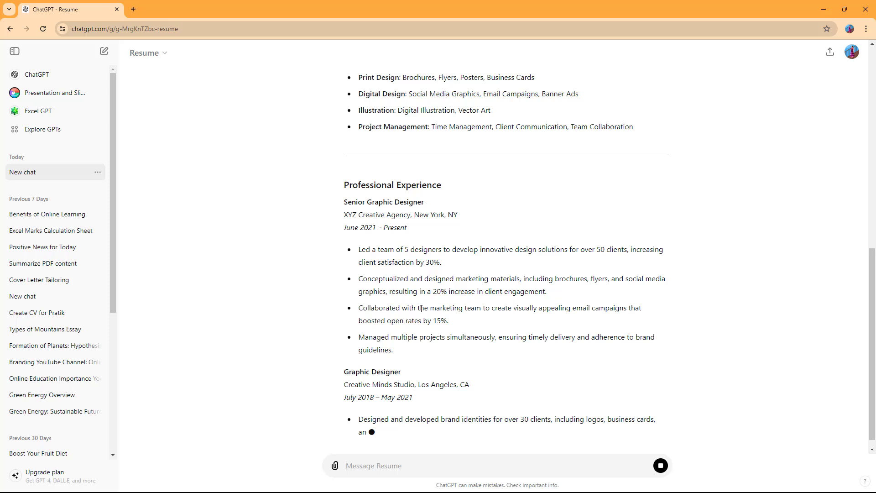
scroll(down, 3)
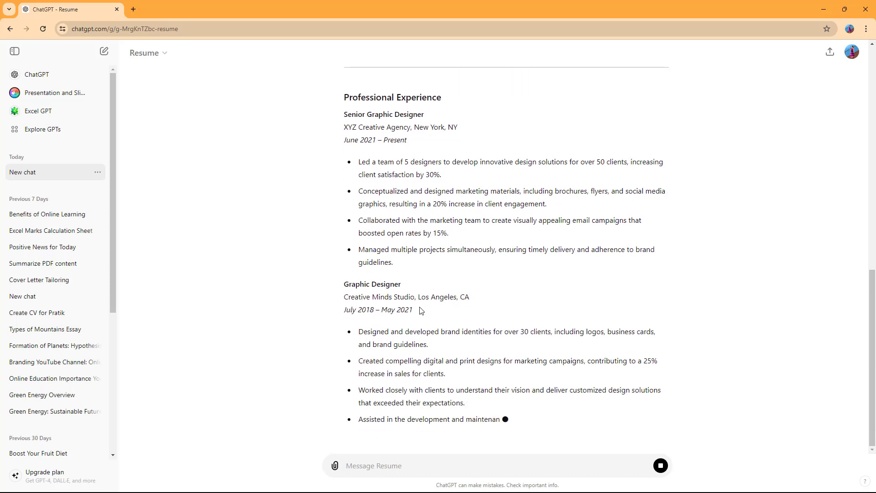
scroll(down, 3)
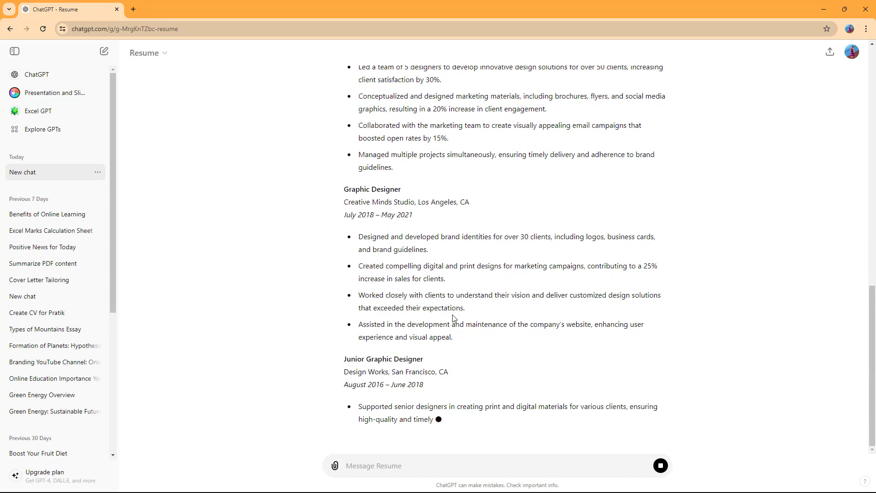
scroll(down, 3)
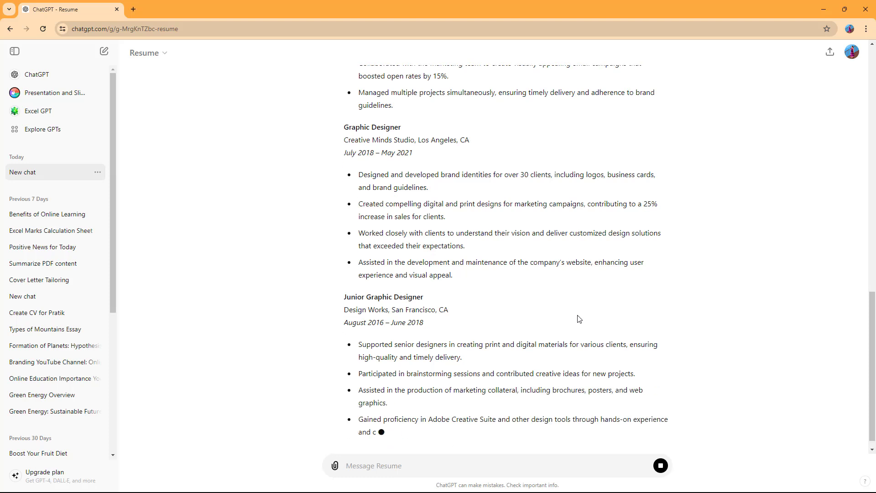
scroll(down, 3)
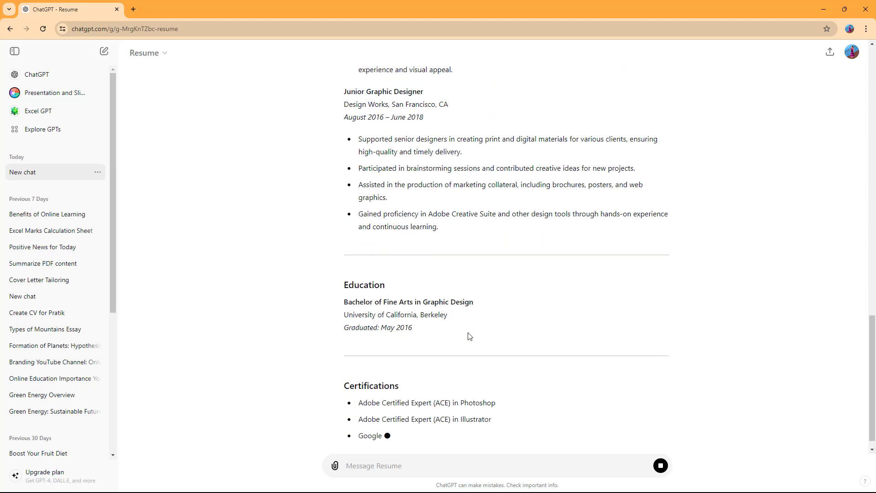
scroll(down, 3)
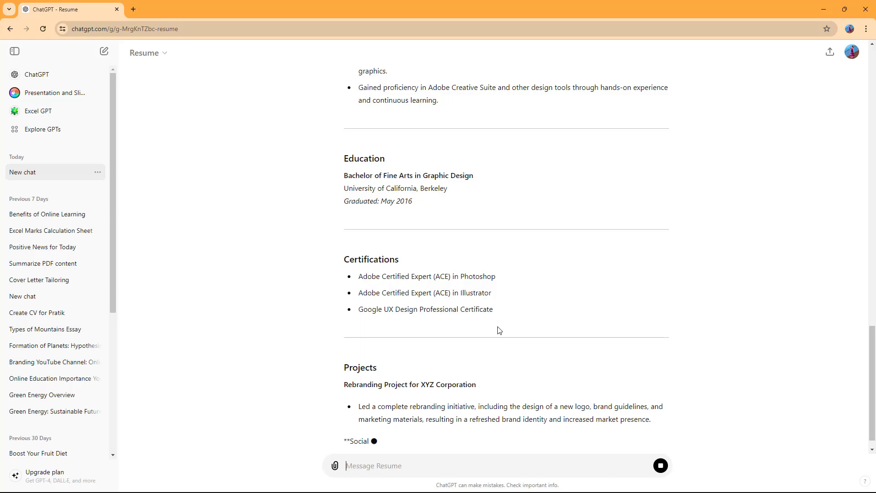
scroll(up, 3)
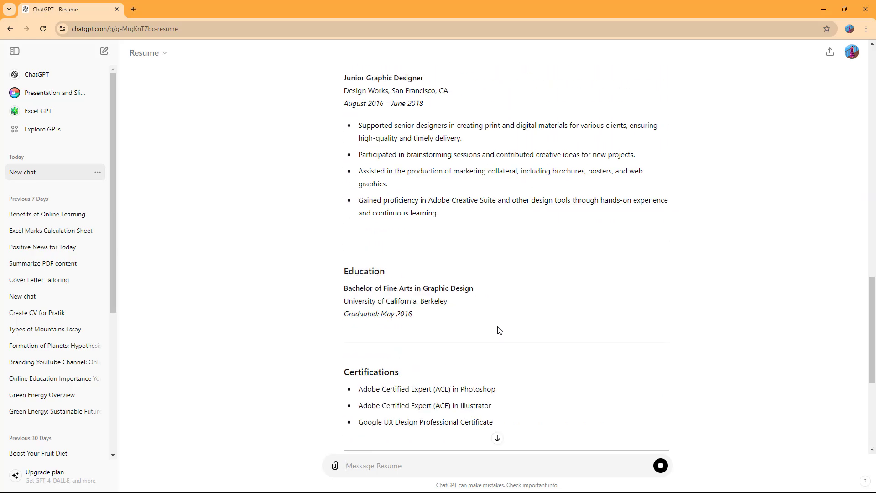
scroll(up, 3)
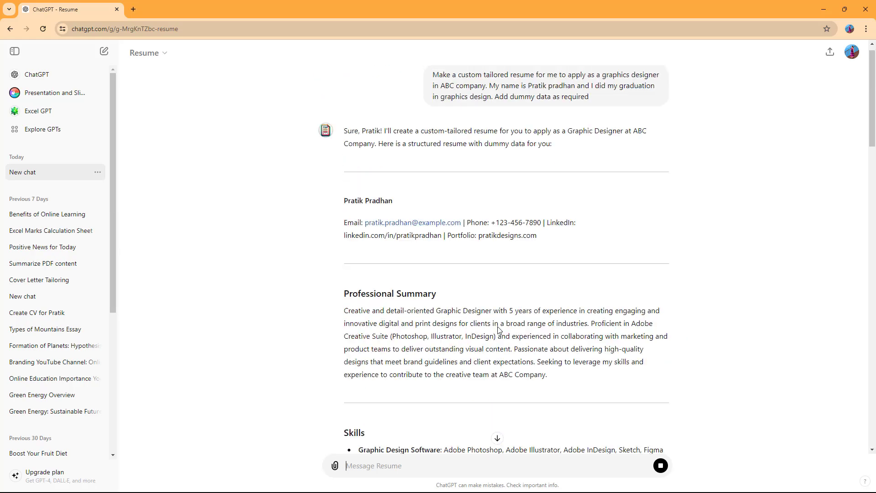
- Scroll through the finished resume down to Professional Affiliations, References and the closing note
scroll(down, 3)
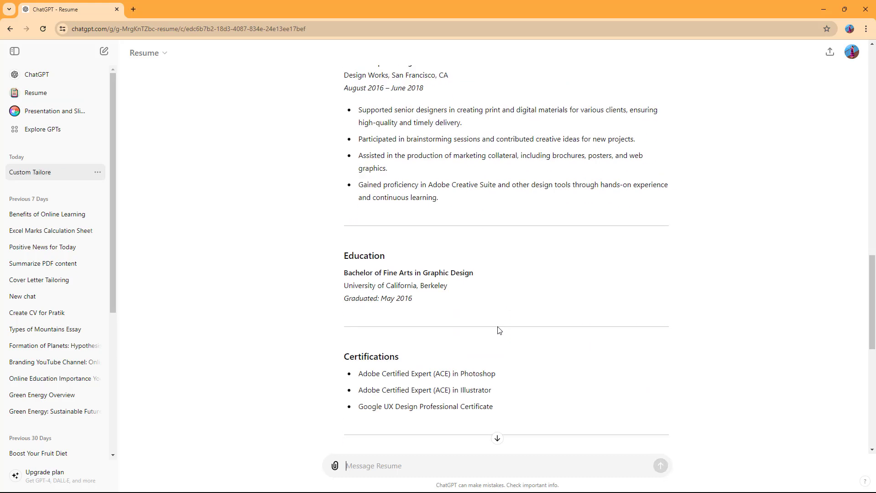
scroll(down, 3)
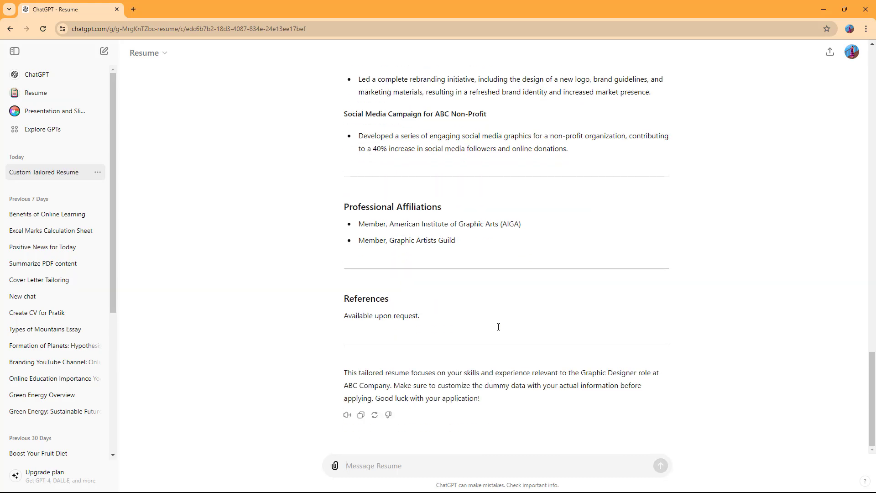
scroll(up, 3)
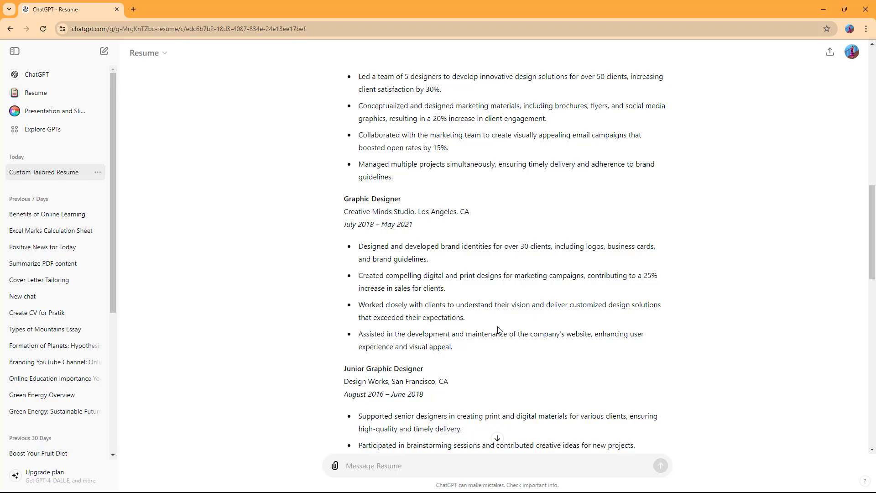
scroll(up, 3)
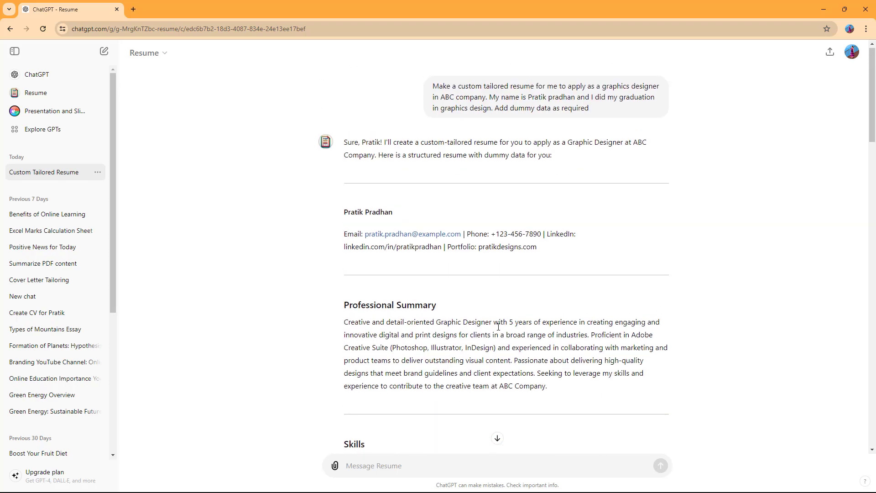
scroll(down, 3)
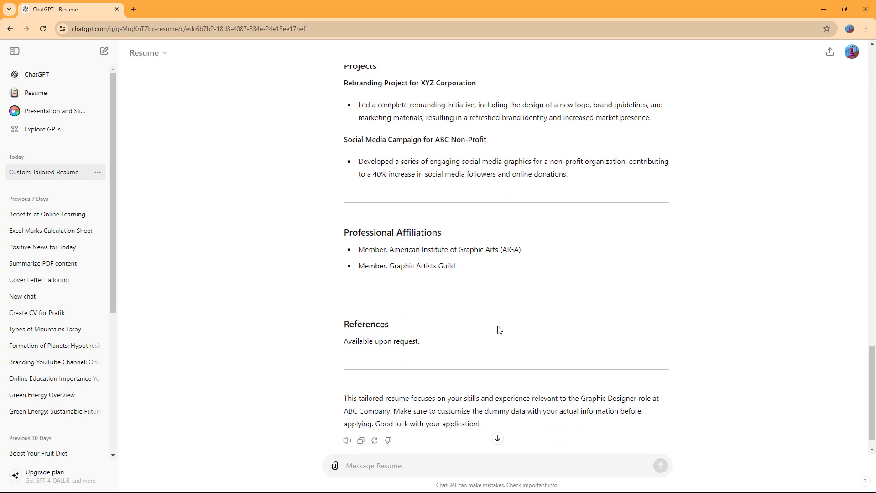
scroll(down, 3)
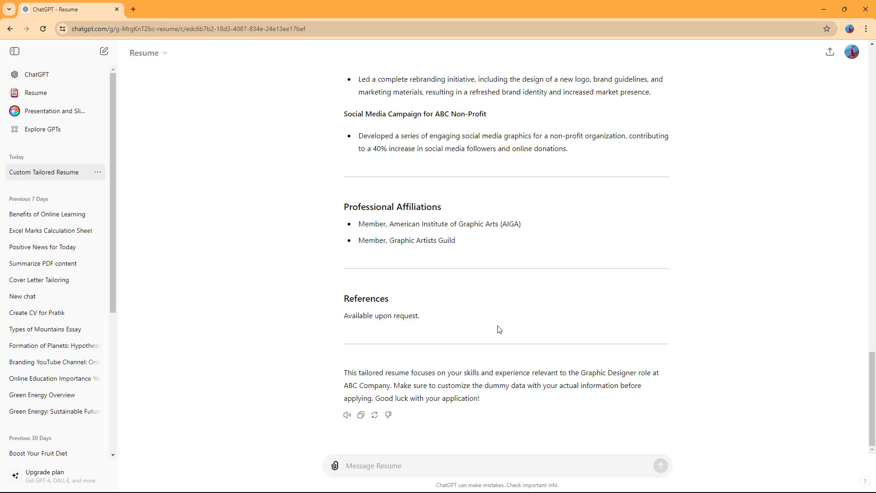
mouse_move(504, 306)
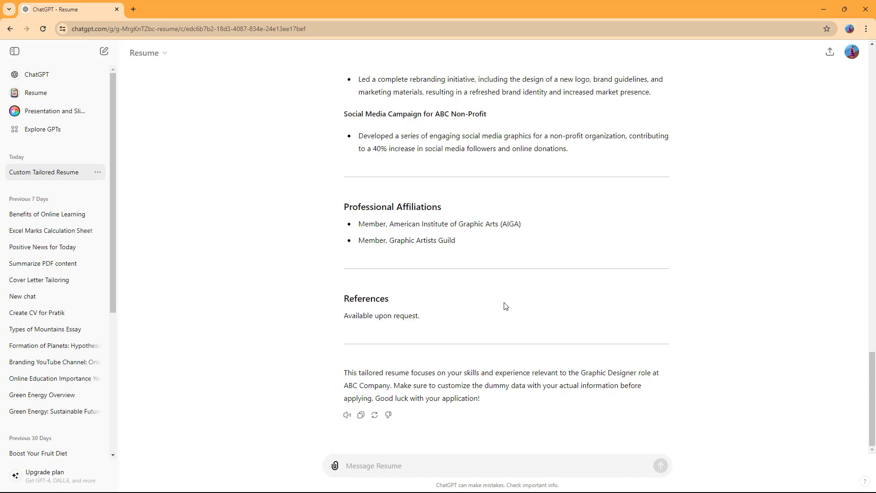